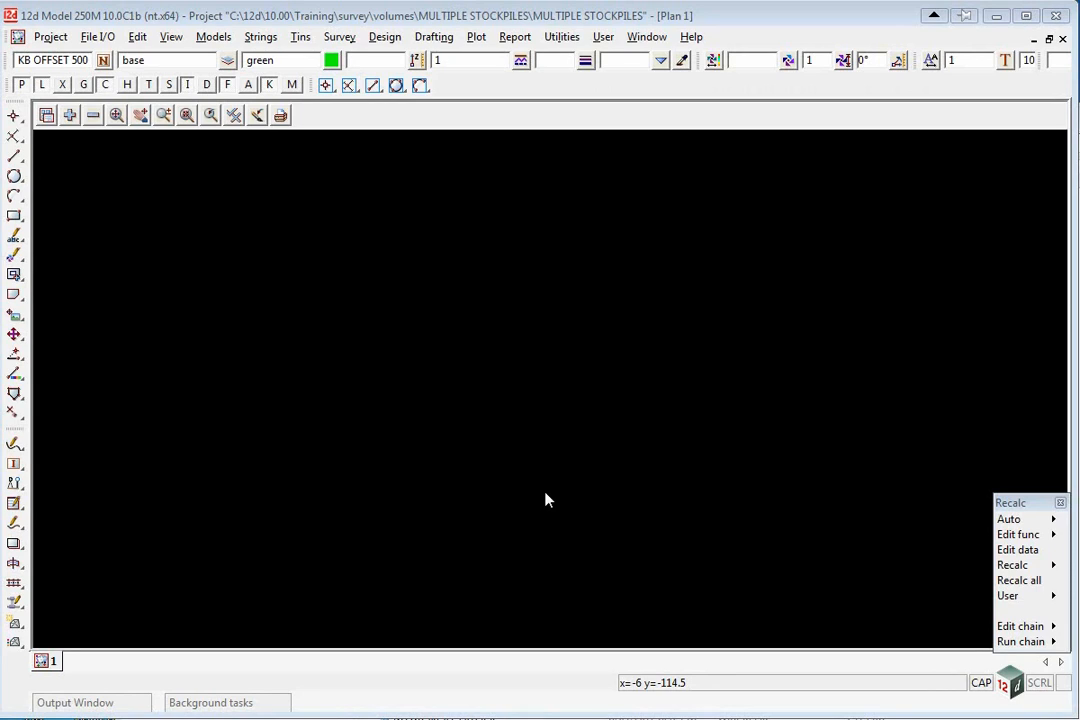
{"action": "mouse_move", "coordinate": [588, 313]}
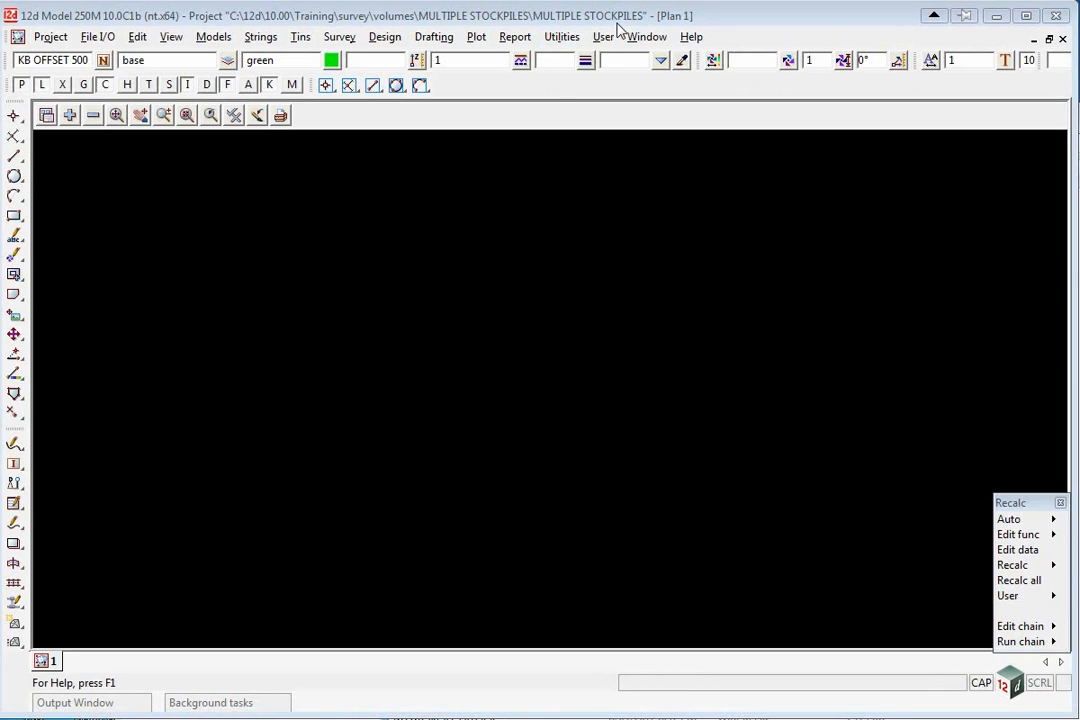
{"action": "mouse_move", "coordinate": [400, 22]}
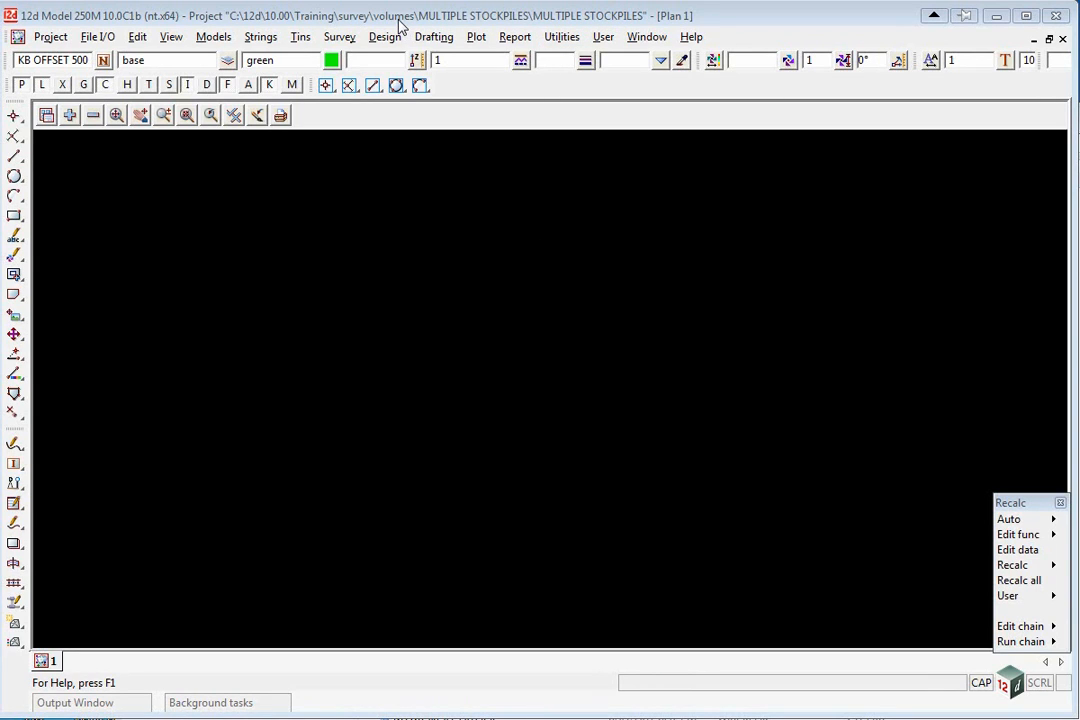
{"action": "mouse_move", "coordinate": [415, 237]}
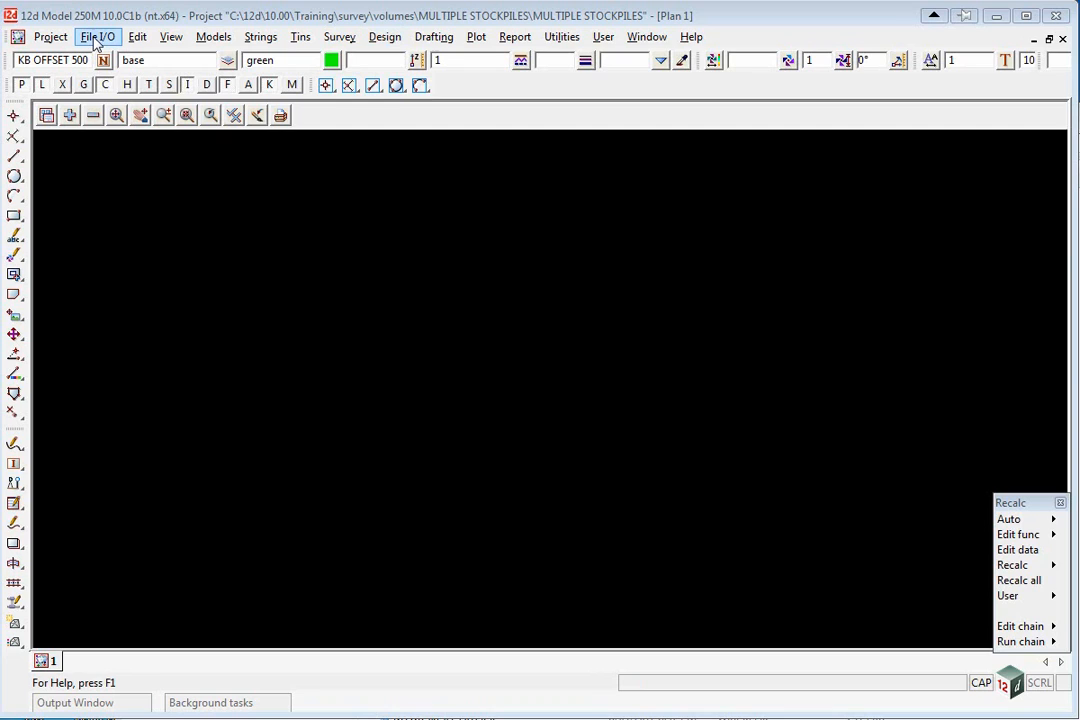
Step: Read the MULTIPLE STOCKPILES.12da file in through 12d Ascii data input
{"action": "left_click", "coordinate": [97, 37]}
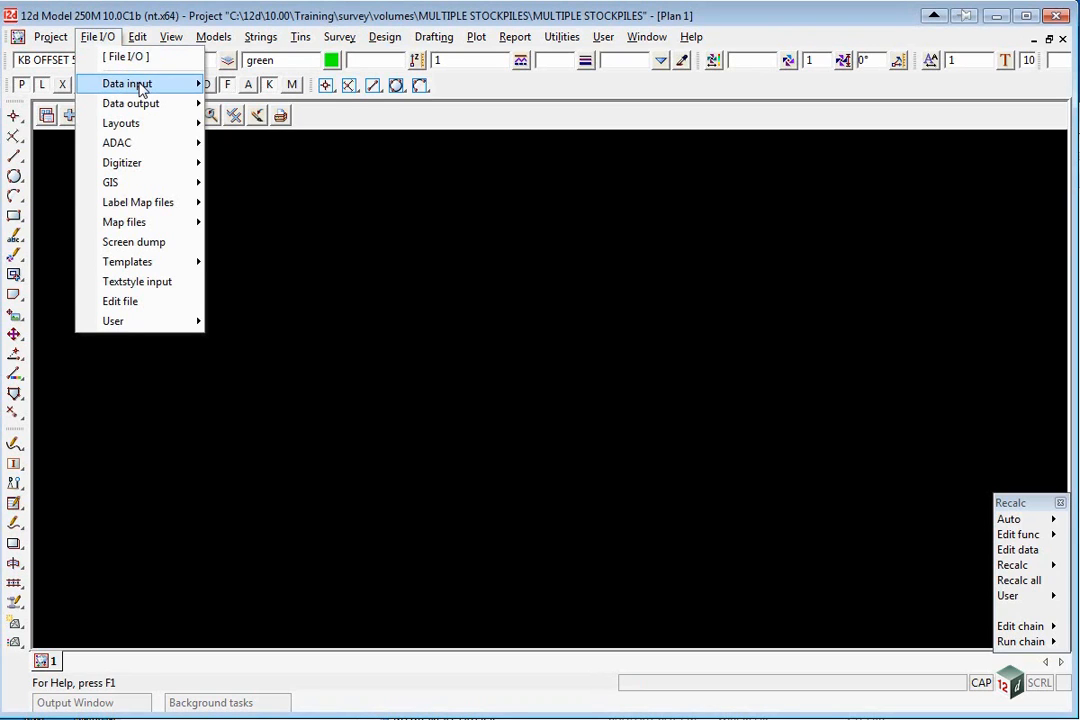
{"action": "left_click", "coordinate": [126, 83]}
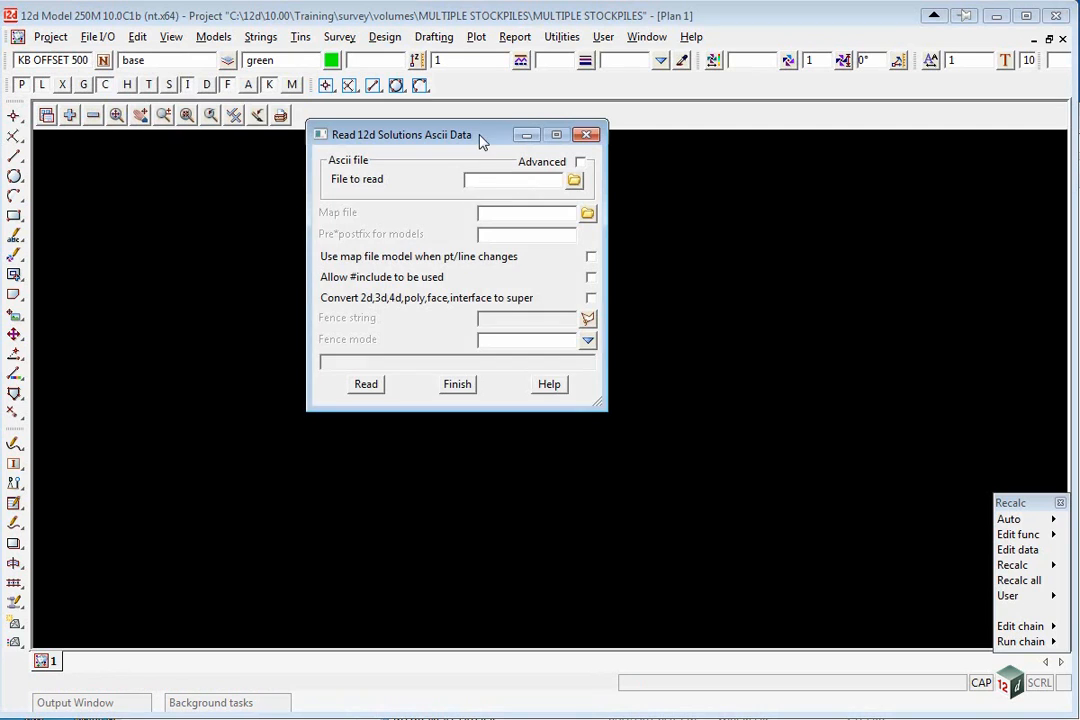
{"action": "left_click", "coordinate": [443, 262]}
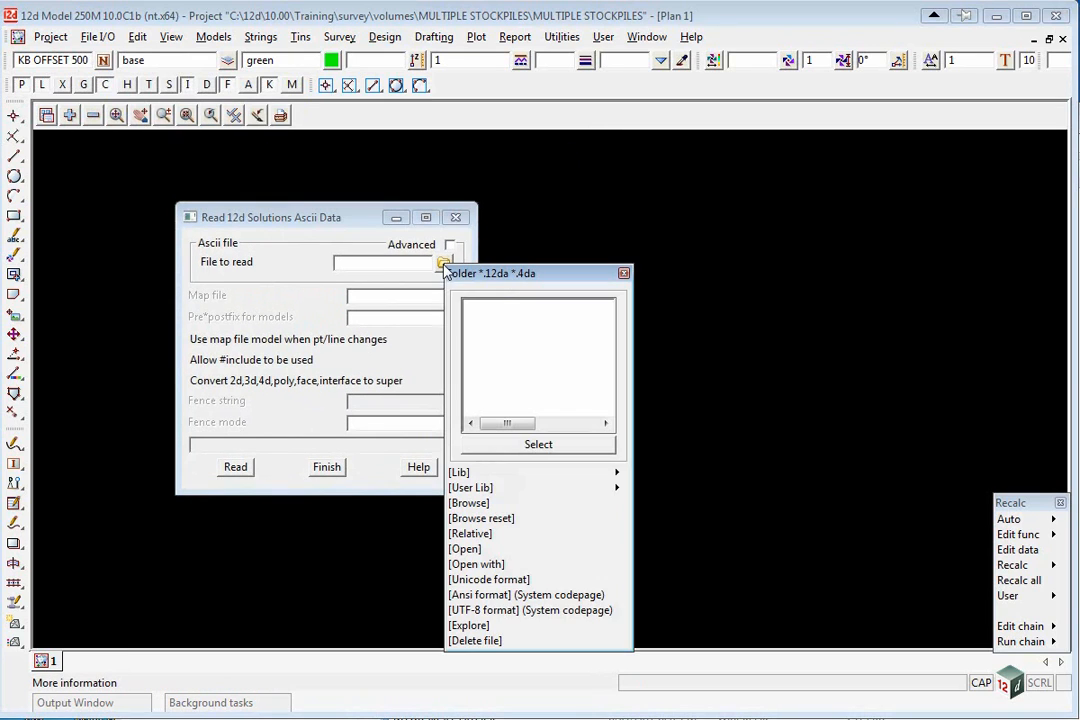
{"action": "left_click", "coordinate": [469, 502]}
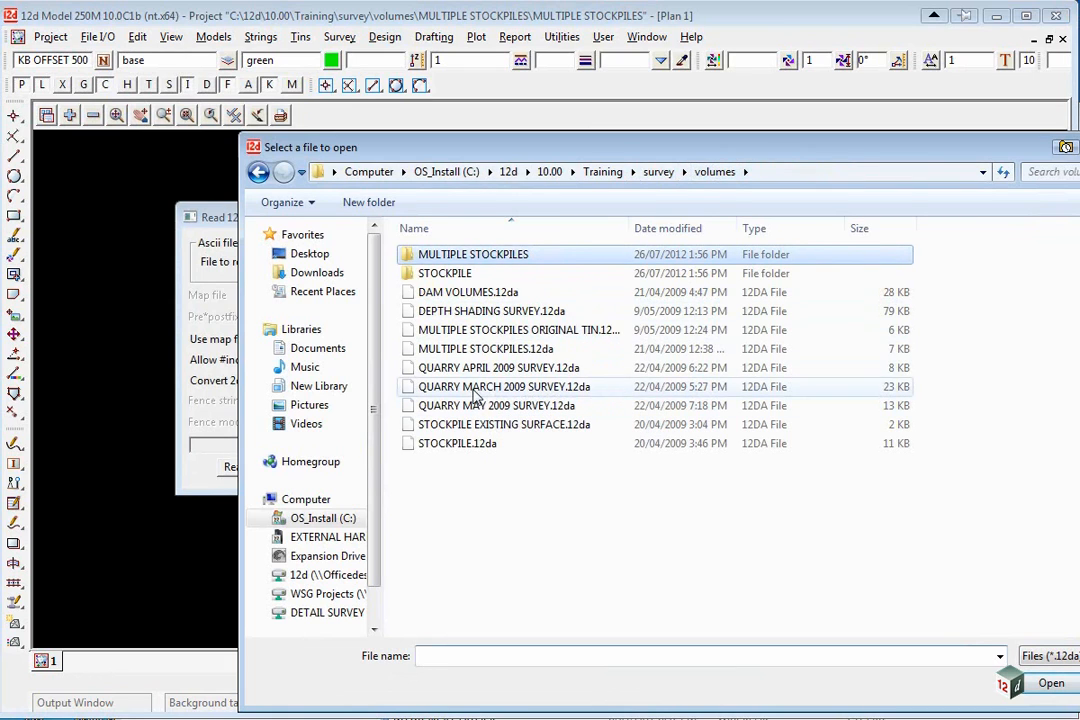
{"action": "left_click", "coordinate": [1050, 682]}
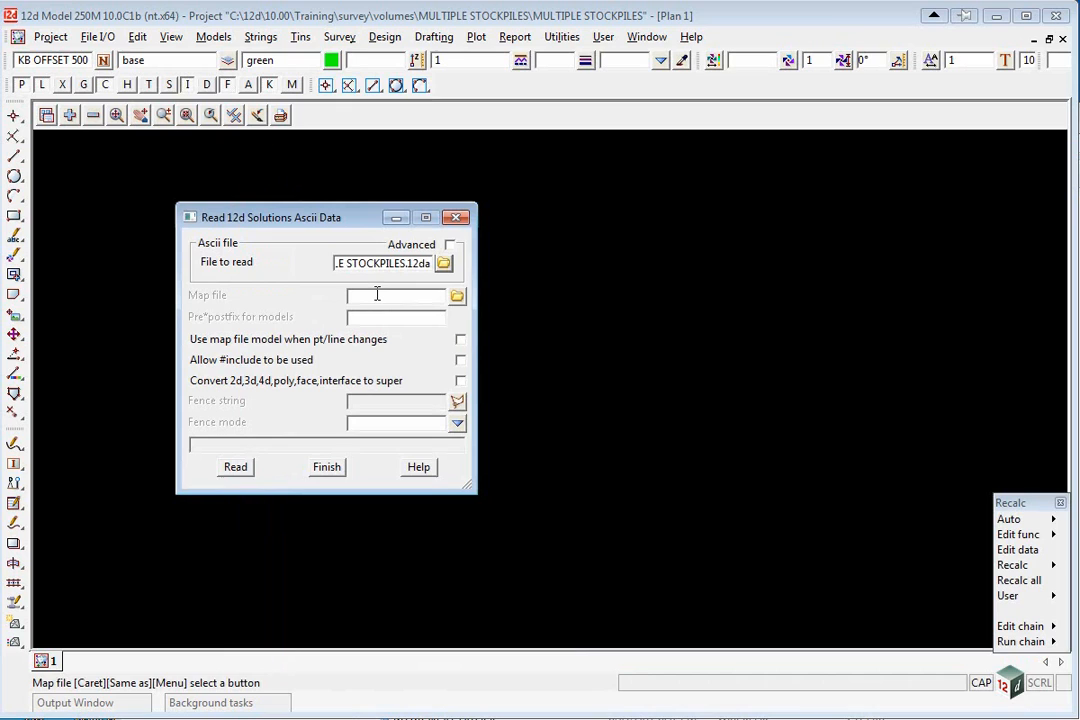
{"action": "left_click", "coordinate": [235, 467]}
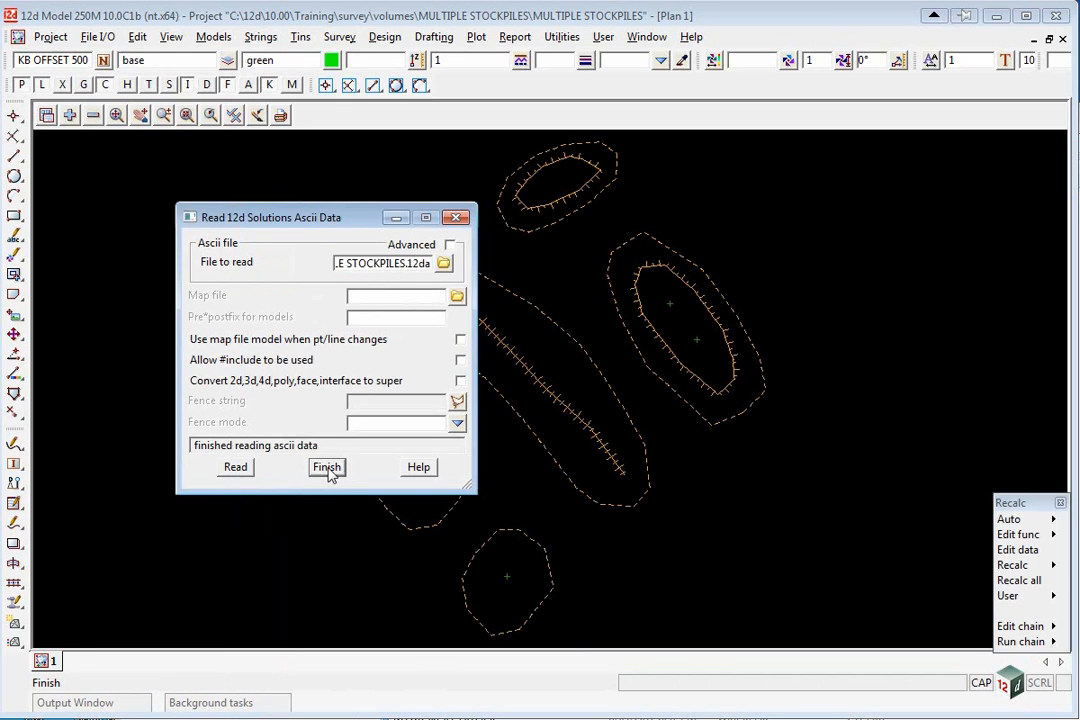
{"action": "left_click", "coordinate": [326, 467]}
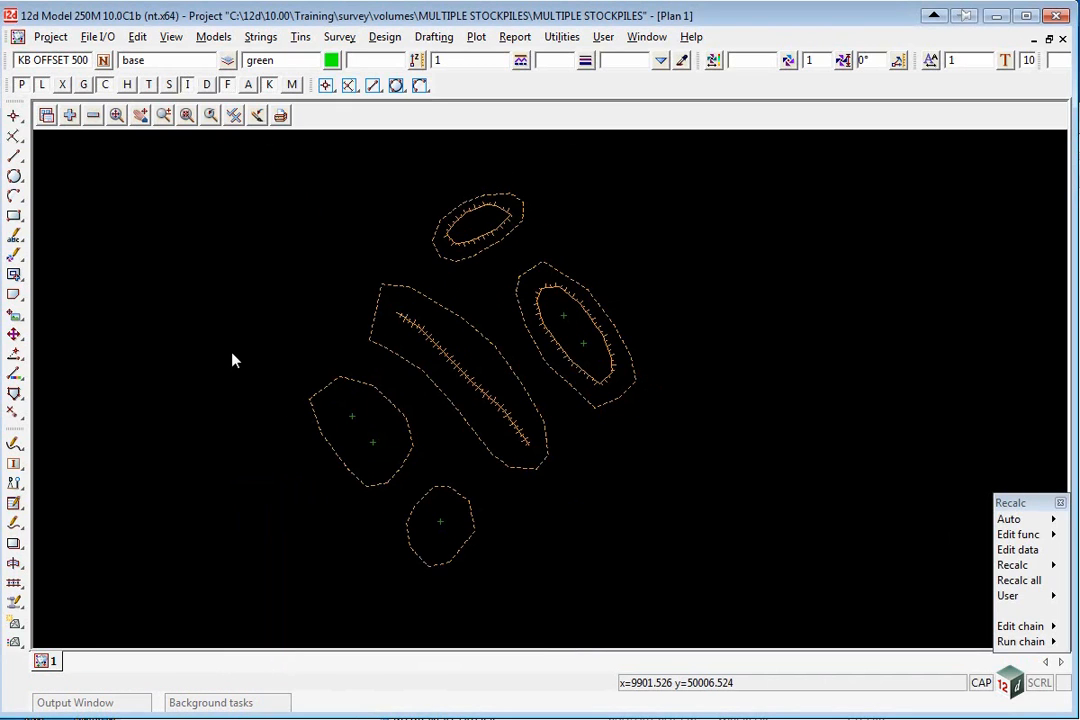
{"action": "mouse_move", "coordinate": [515, 372]}
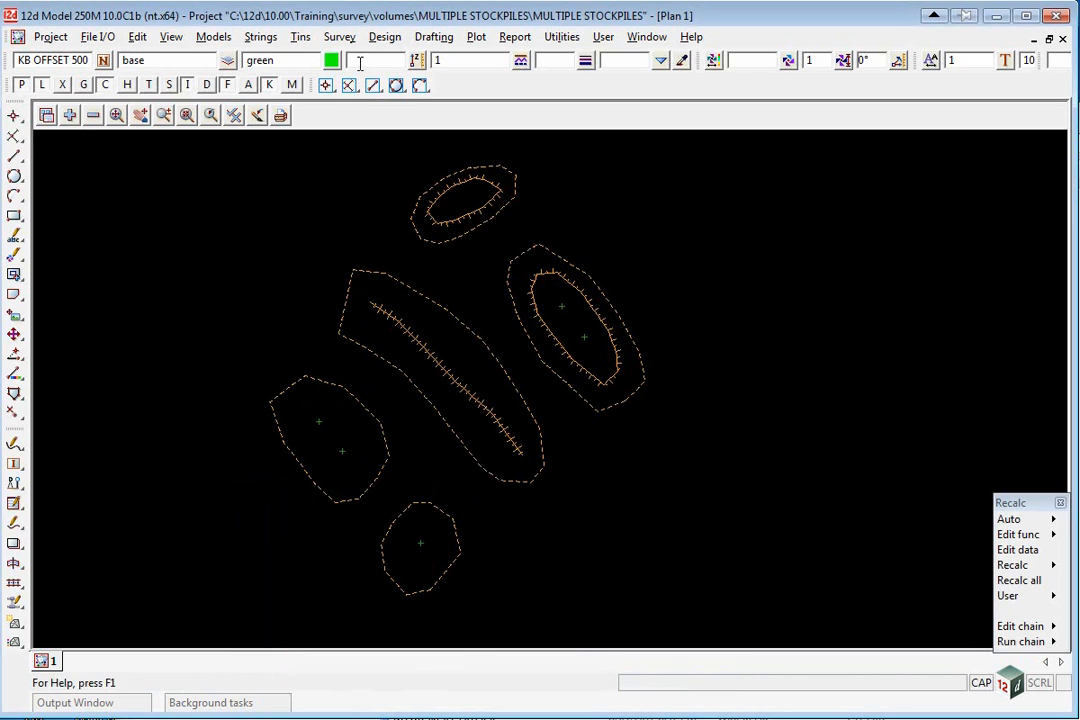
Step: Open Design > Volumes > Stockpile and switch the data source to strings from a view
{"action": "left_click", "coordinate": [385, 37]}
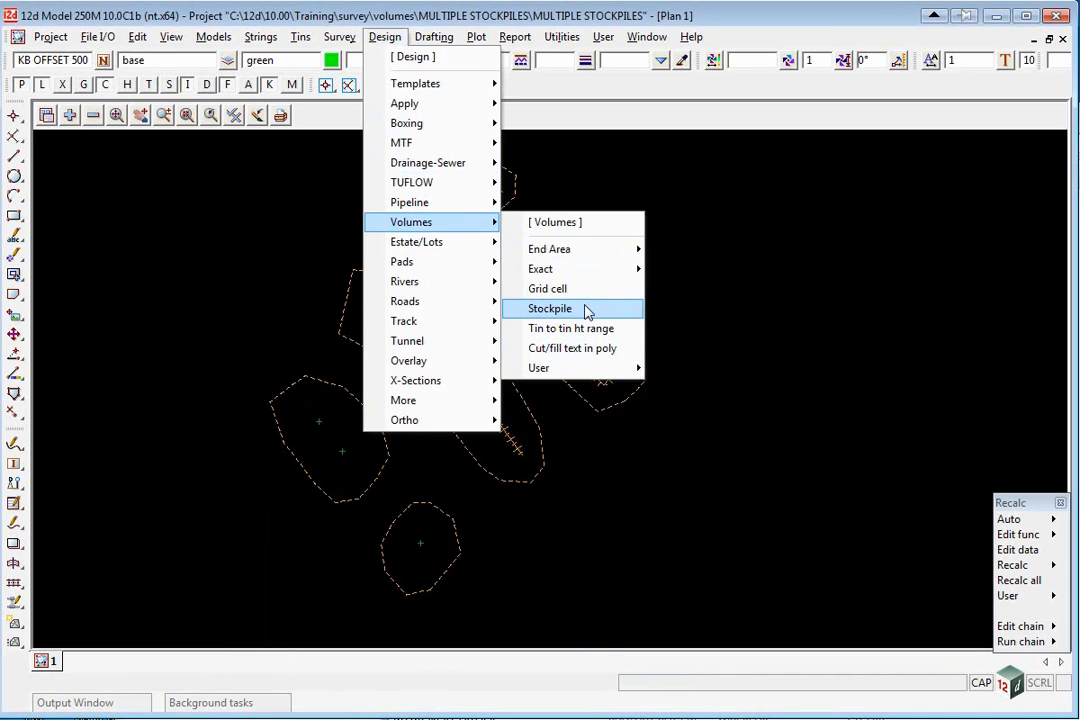
{"action": "left_click", "coordinate": [549, 308]}
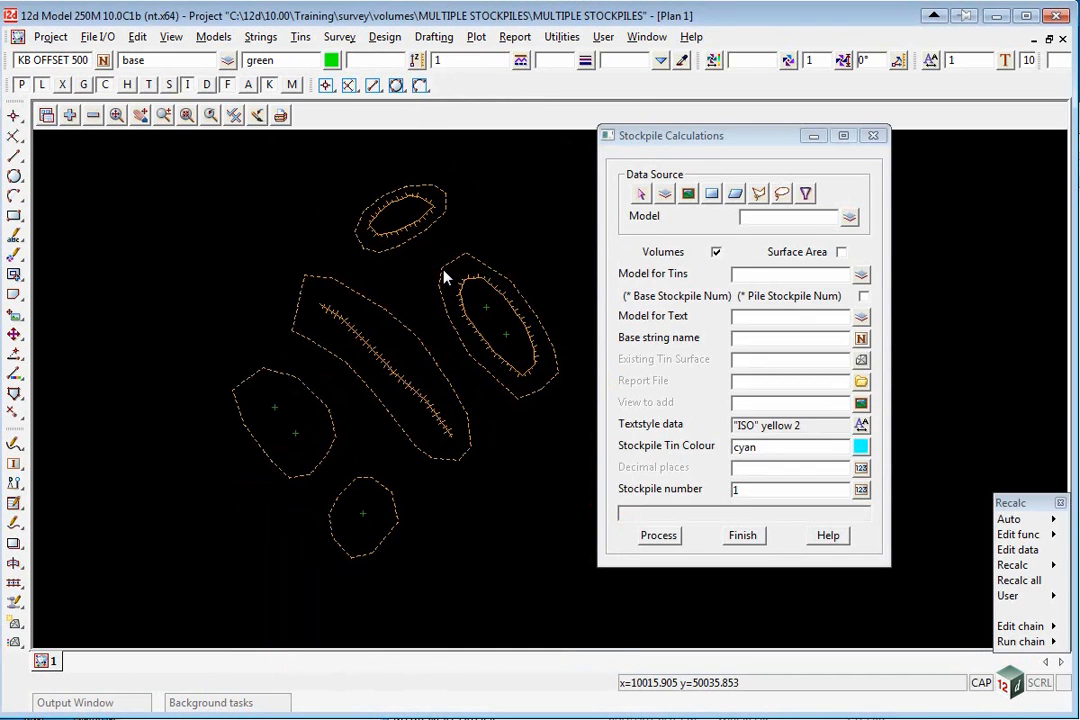
{"action": "mouse_move", "coordinate": [420, 497]}
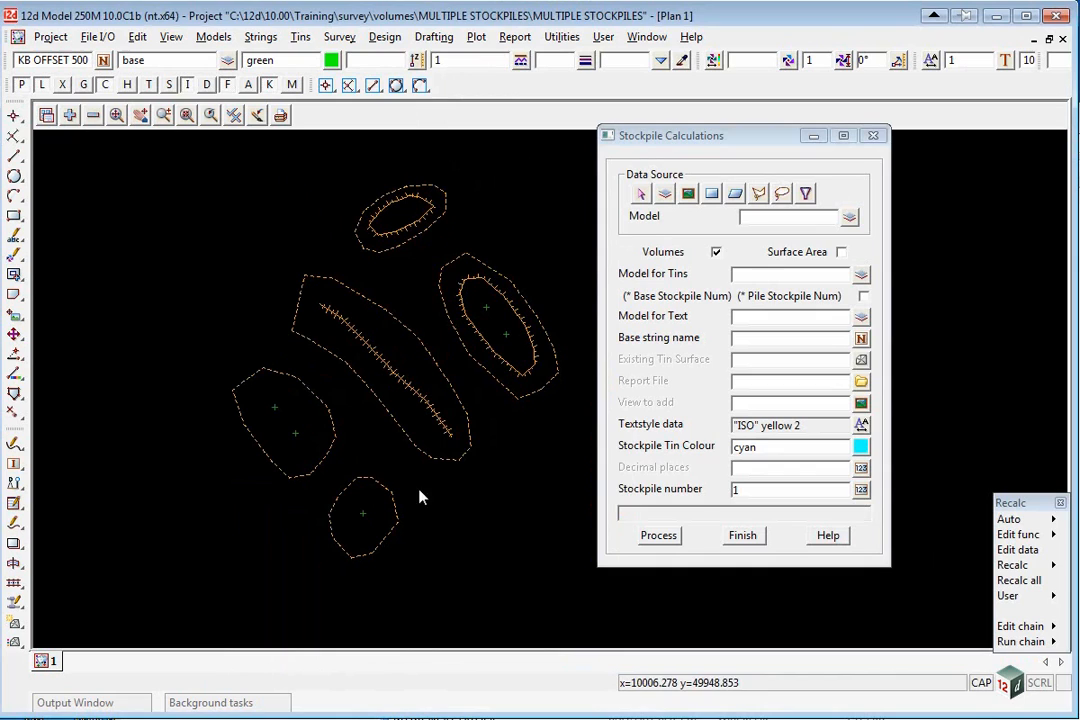
{"action": "mouse_move", "coordinate": [280, 376]}
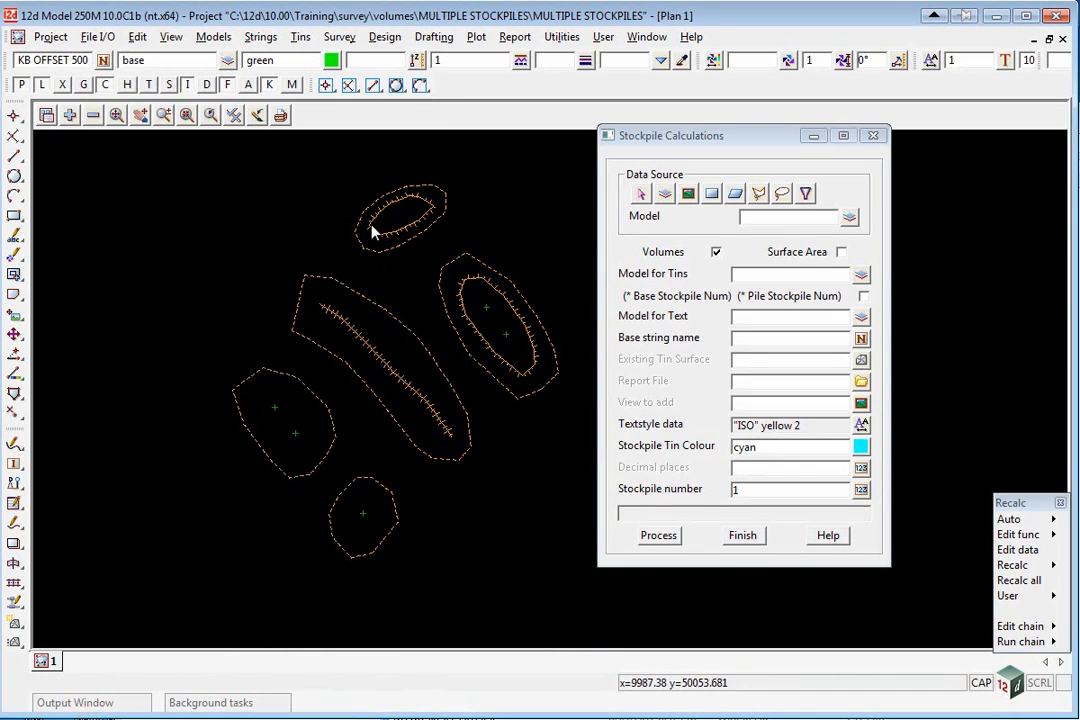
{"action": "left_click", "coordinate": [310, 340]}
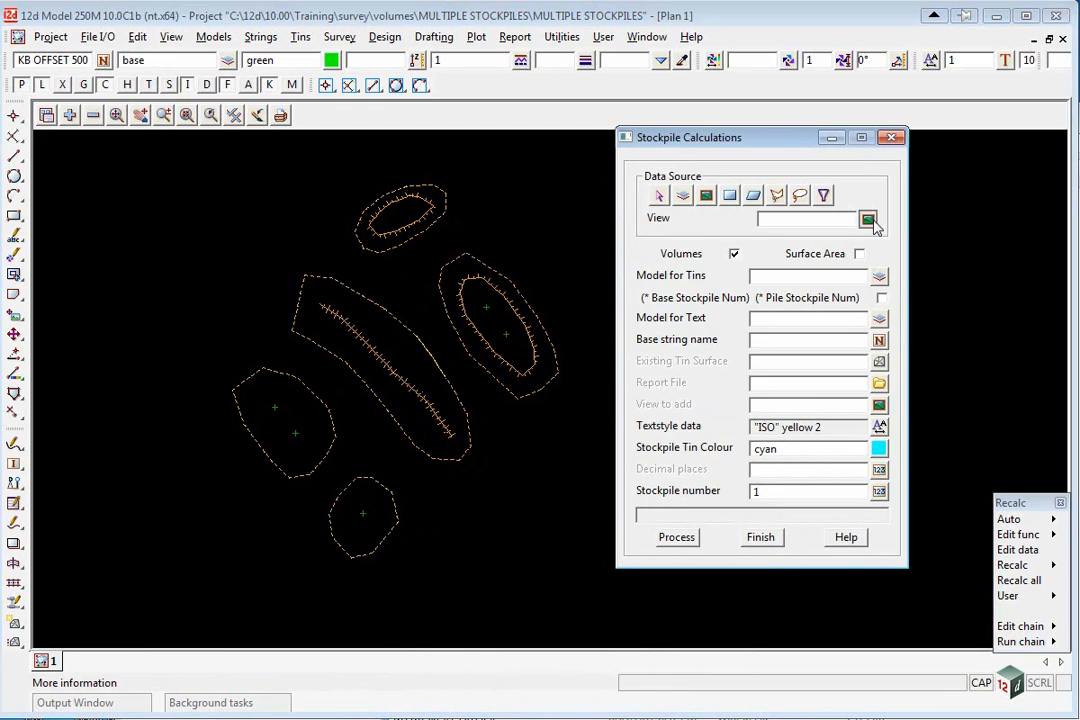
Step: Pick the source view and set models 'tin stockpiles' for tins and 'txt stockpiles' for text
{"action": "left_click", "coordinate": [868, 219]}
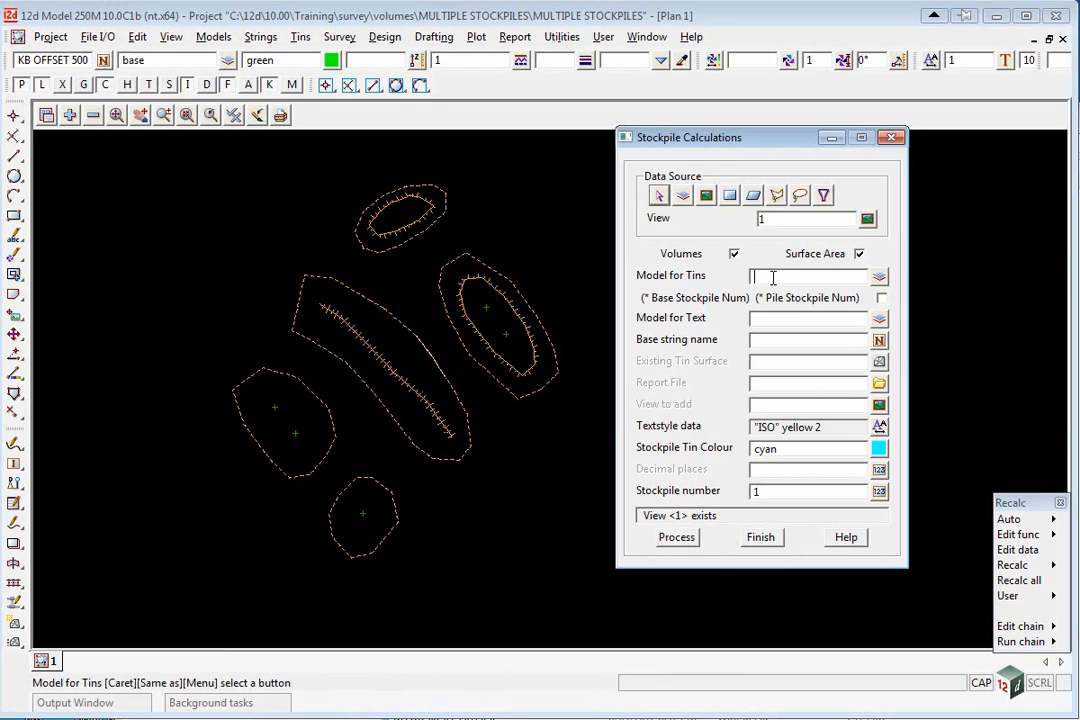
{"action": "type", "text": "tin"}
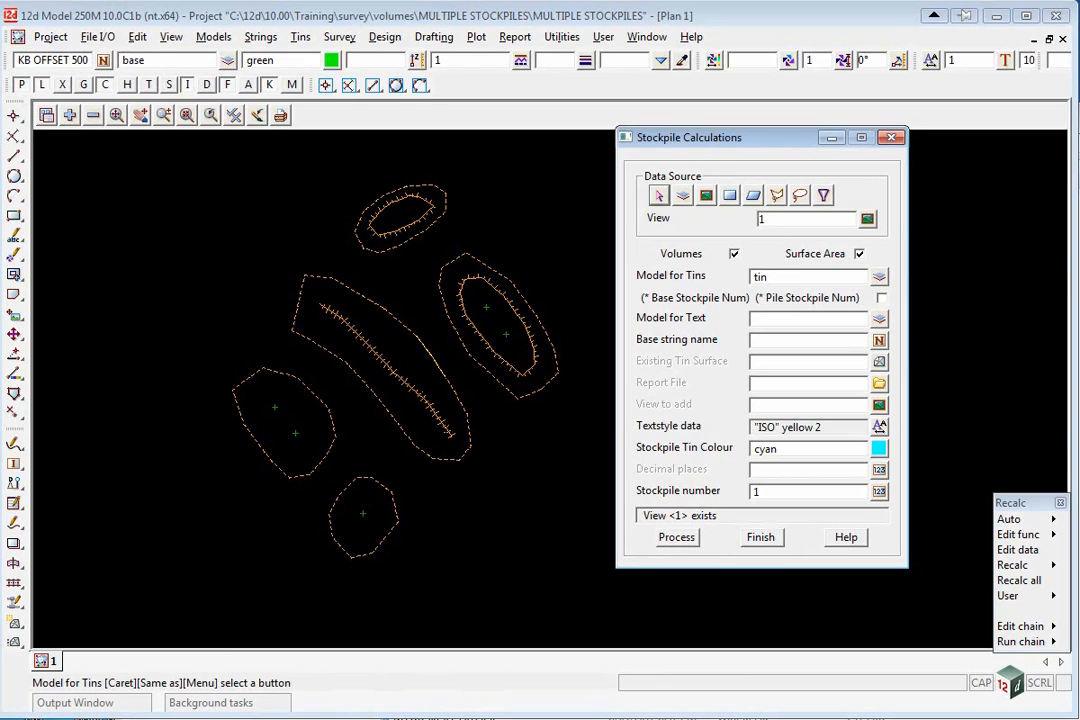
{"action": "type", "text": "stockpiles"}
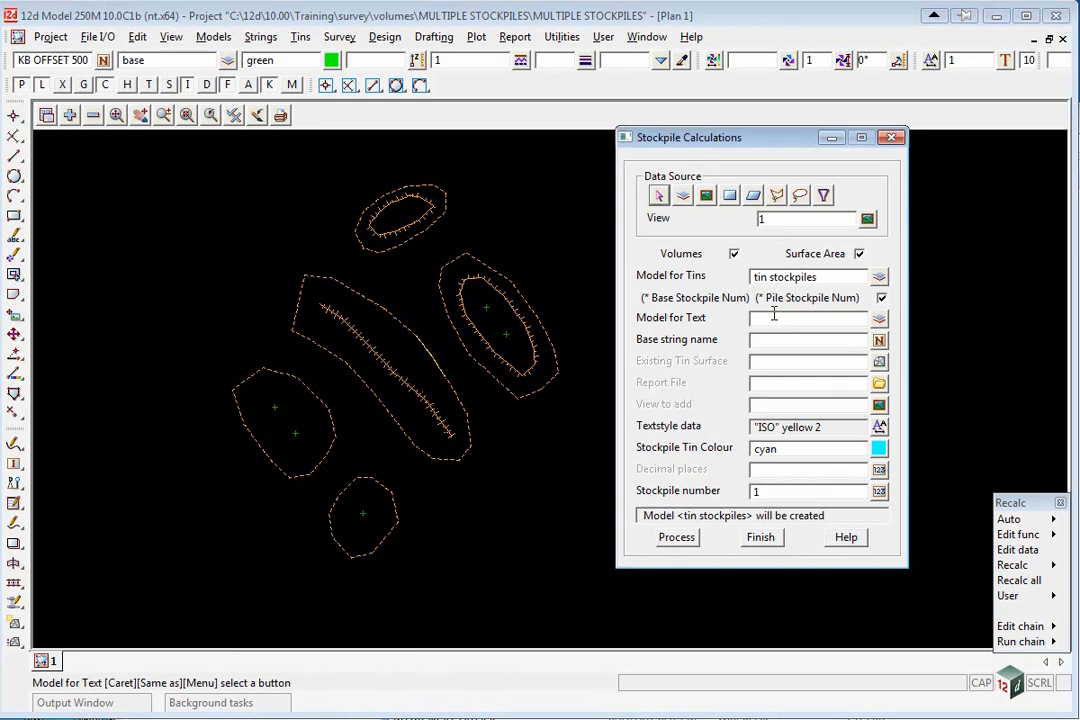
{"action": "type", "text": "txt stockpiles"}
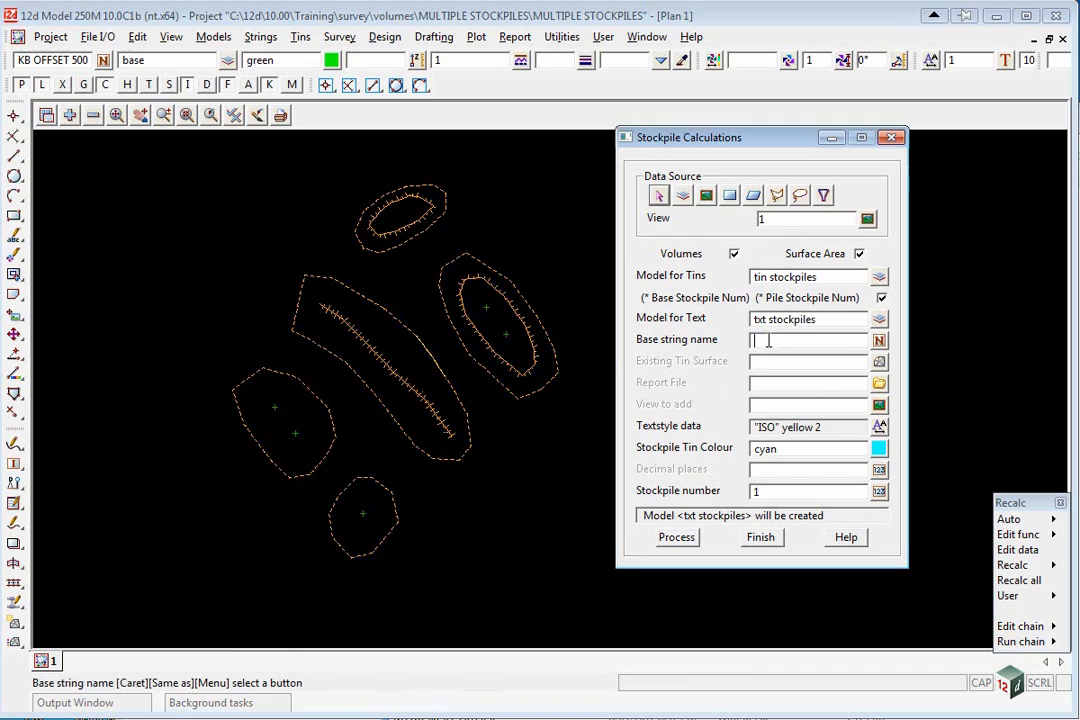
Step: Set base name BB, report STOCKPILES.rpt, view 1, and ISO 2 PAPER text style
{"action": "left_click", "coordinate": [525, 395]}
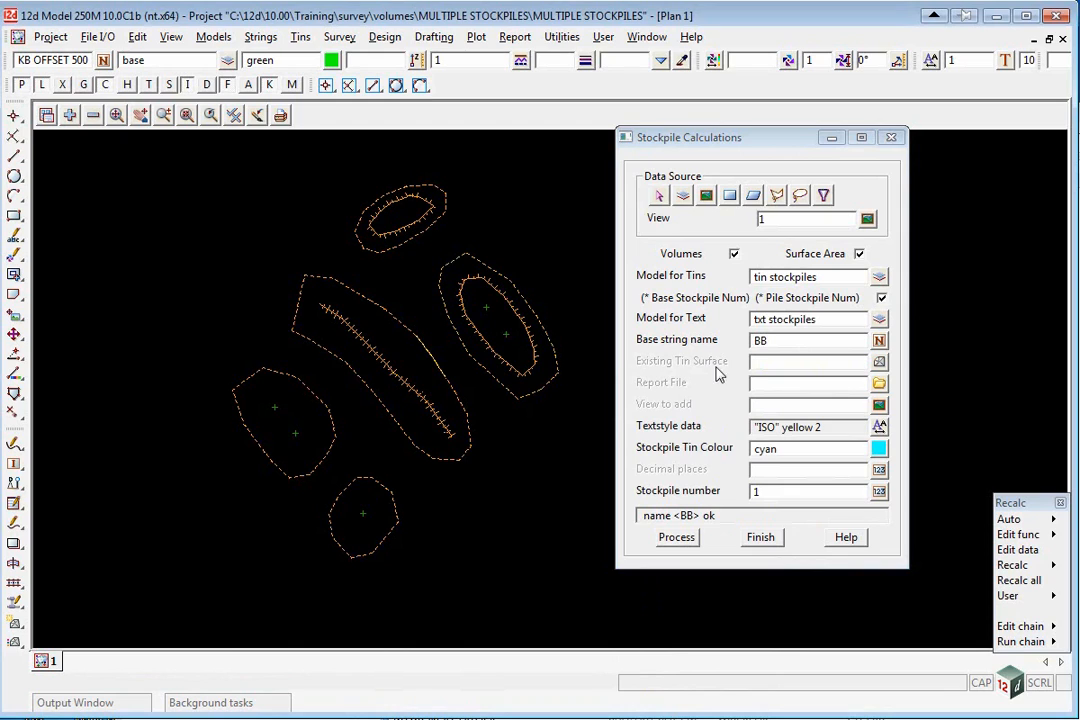
{"action": "mouse_move", "coordinate": [252, 462]}
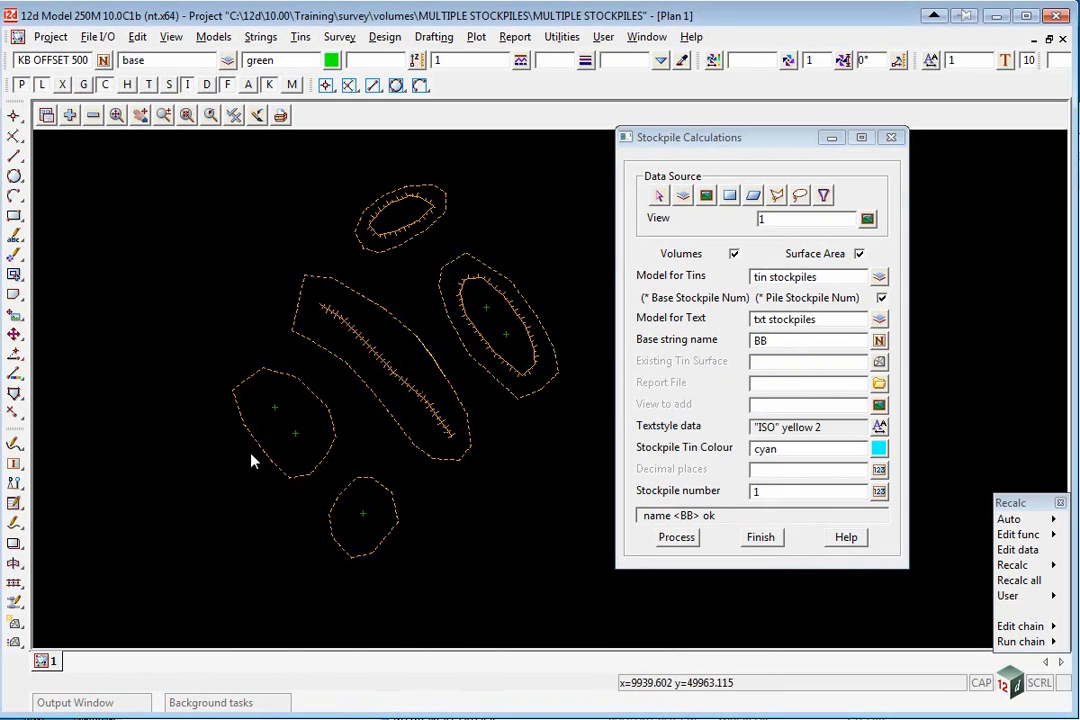
{"action": "mouse_move", "coordinate": [485, 437]}
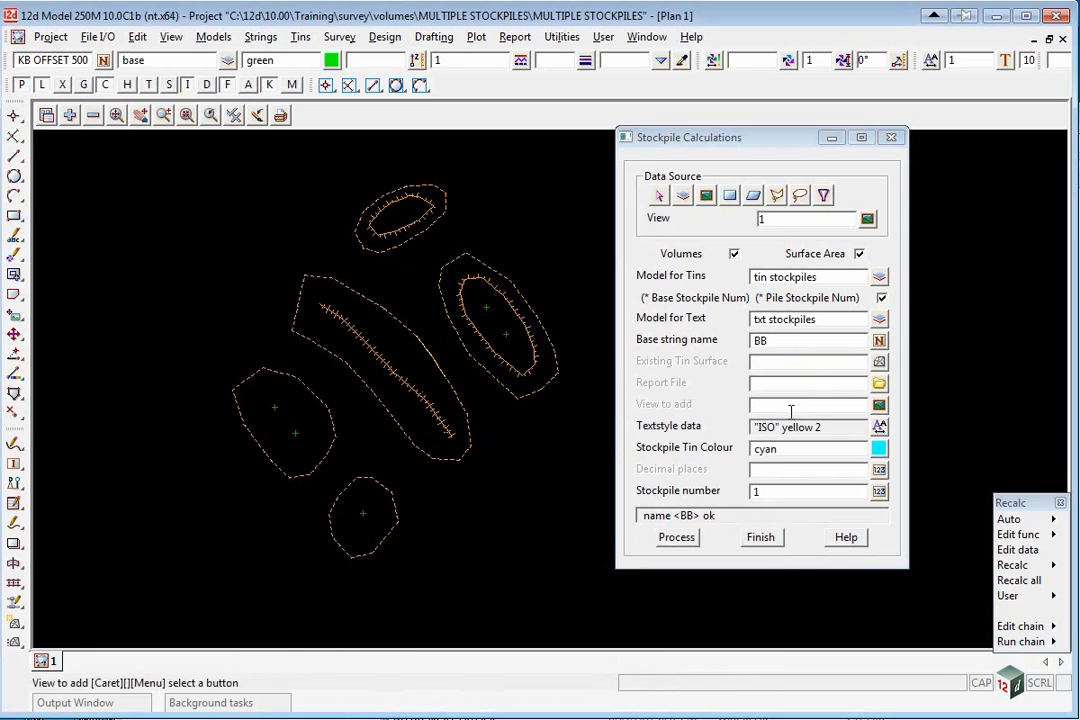
{"action": "left_click", "coordinate": [805, 383]}
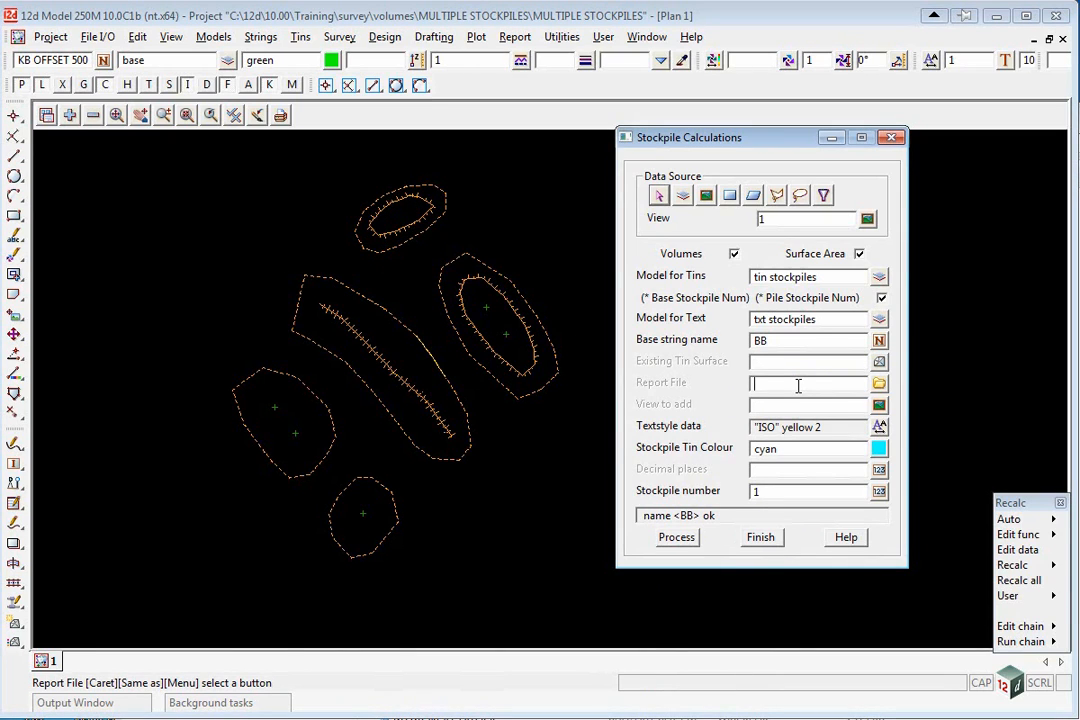
{"action": "type", "text": "STOCKPILES.rpt"}
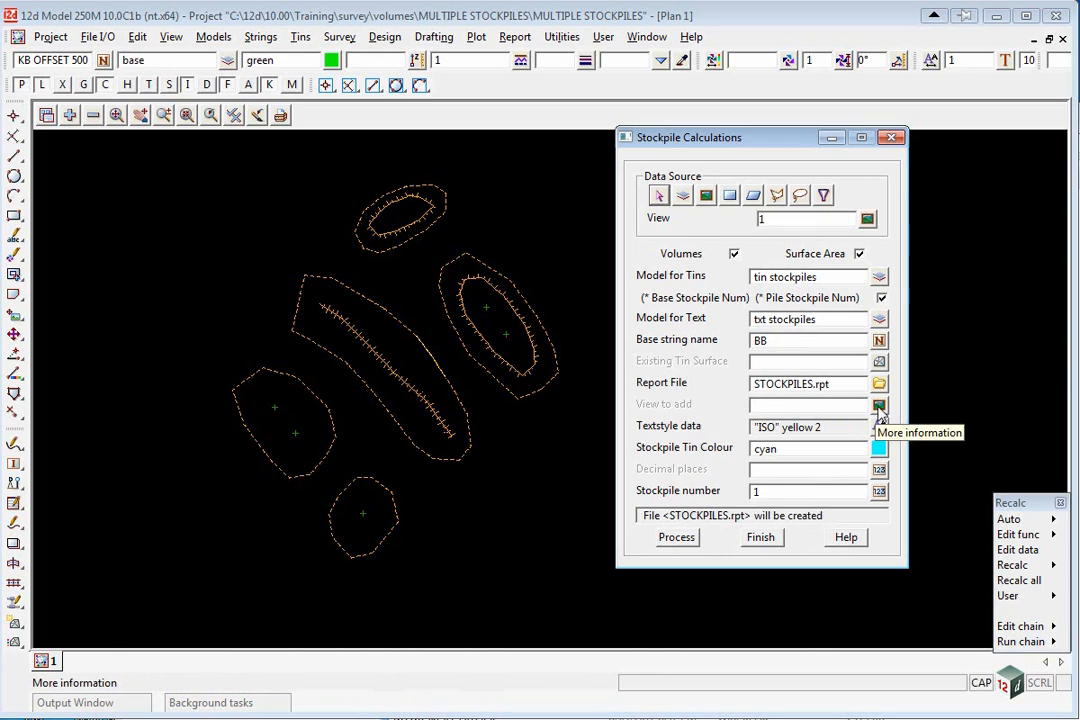
{"action": "left_click", "coordinate": [879, 405]}
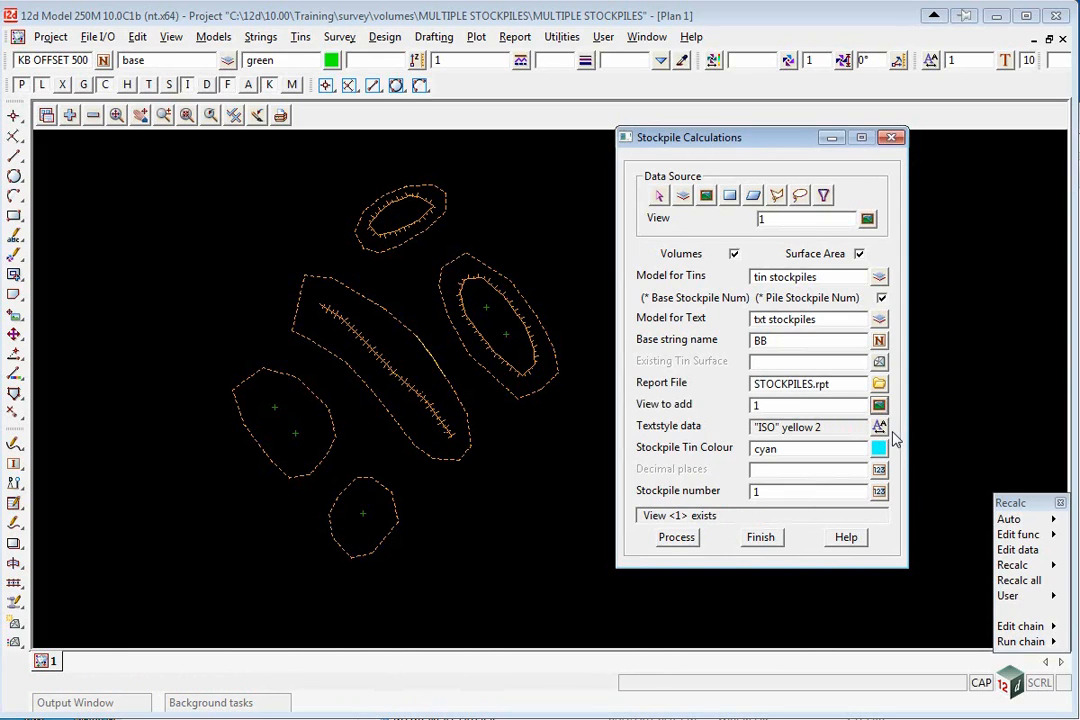
{"action": "left_click", "coordinate": [879, 427]}
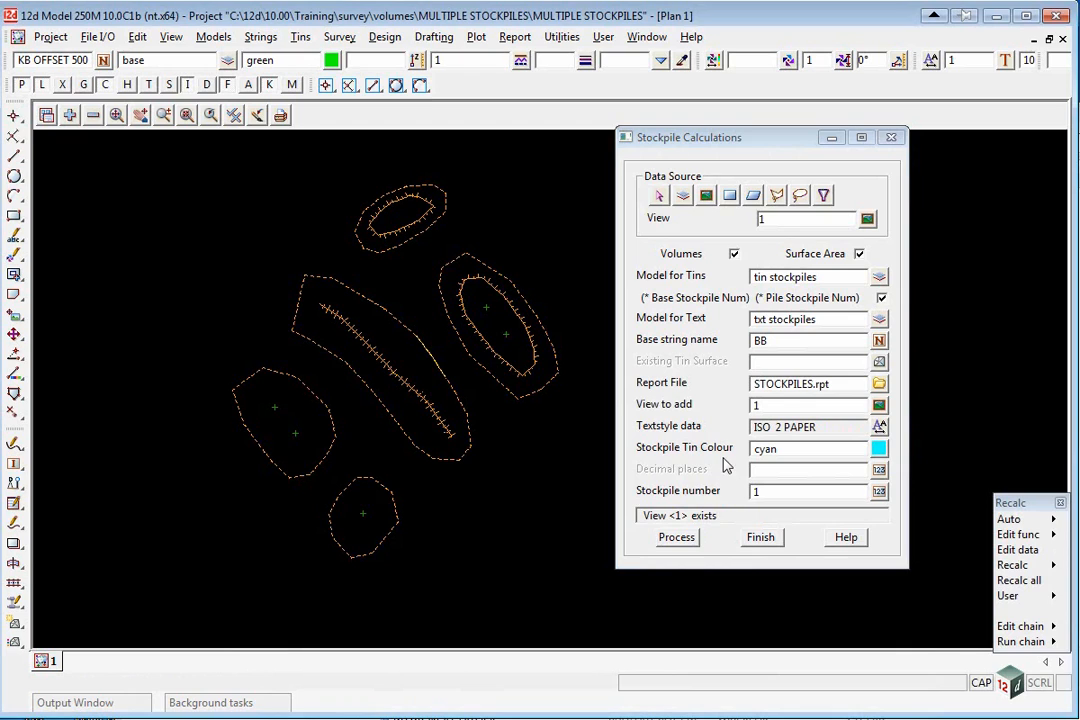
{"action": "mouse_move", "coordinate": [783, 462]}
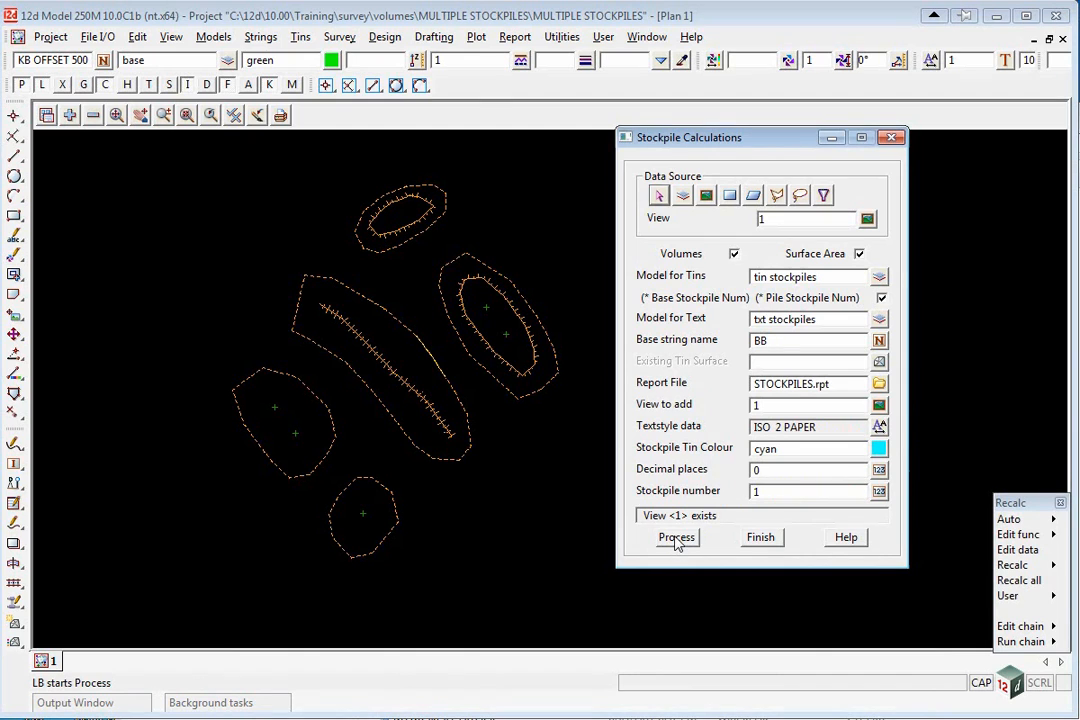
Step: Process the stockpiles into five labelled tins and add the contour model to plan view 1
{"action": "left_click", "coordinate": [676, 537]}
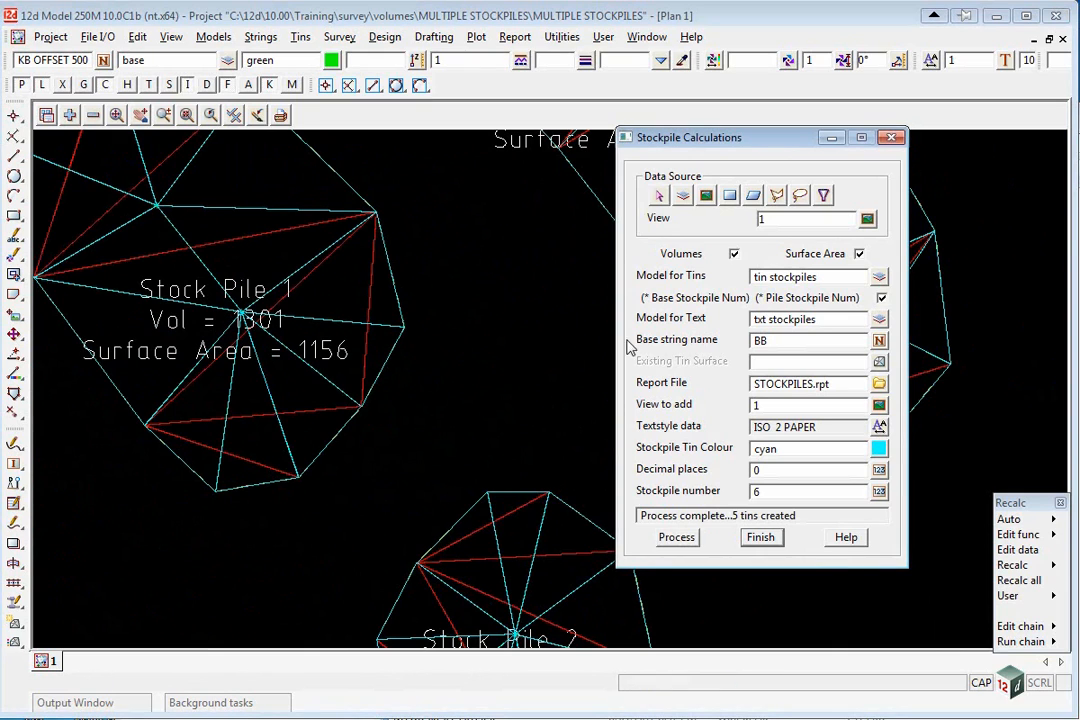
{"action": "left_click", "coordinate": [879, 383]}
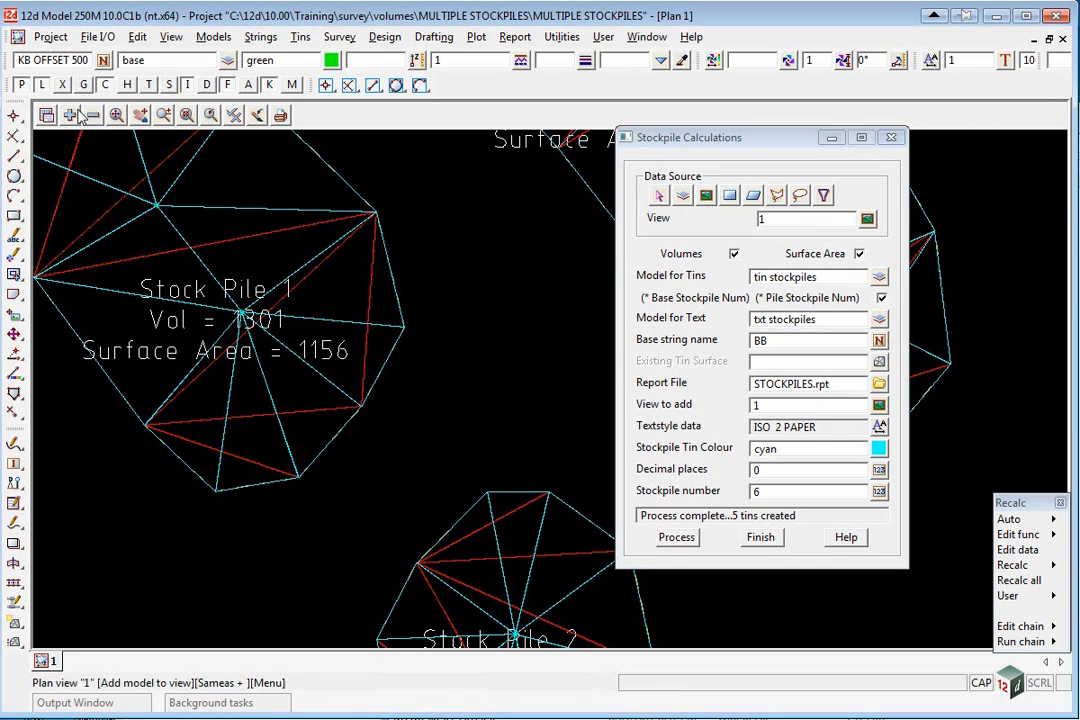
{"action": "left_click", "coordinate": [234, 114]}
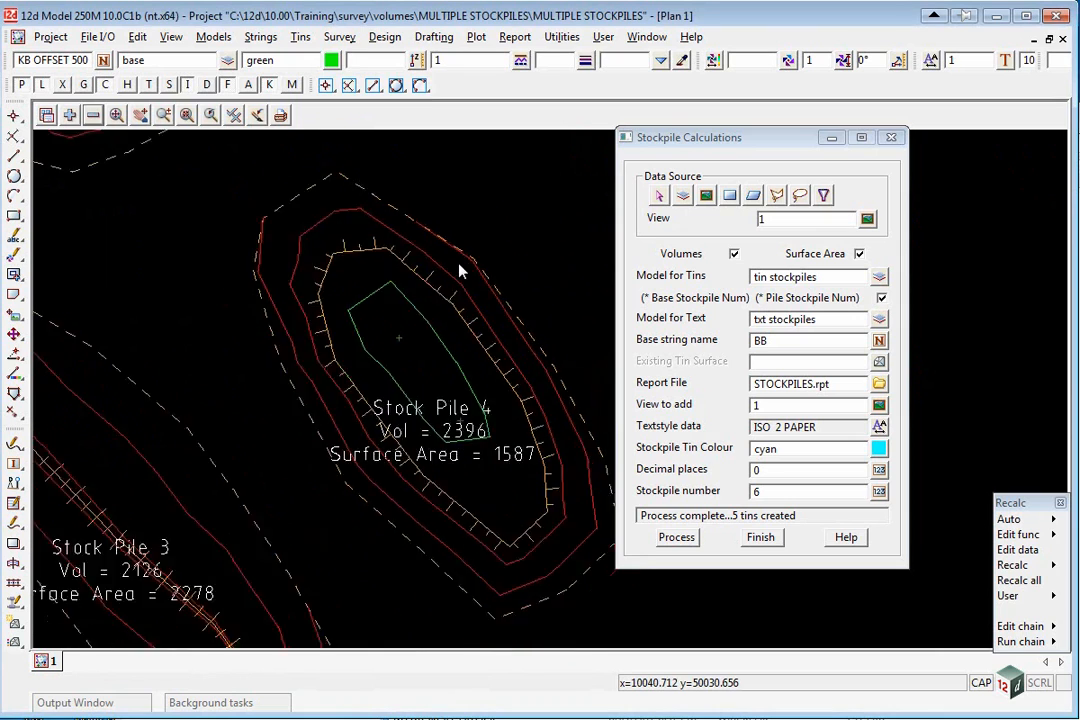
Step: Translate the Stock Pile 4 label to open space right of the pile
{"action": "left_click", "coordinate": [760, 537]}
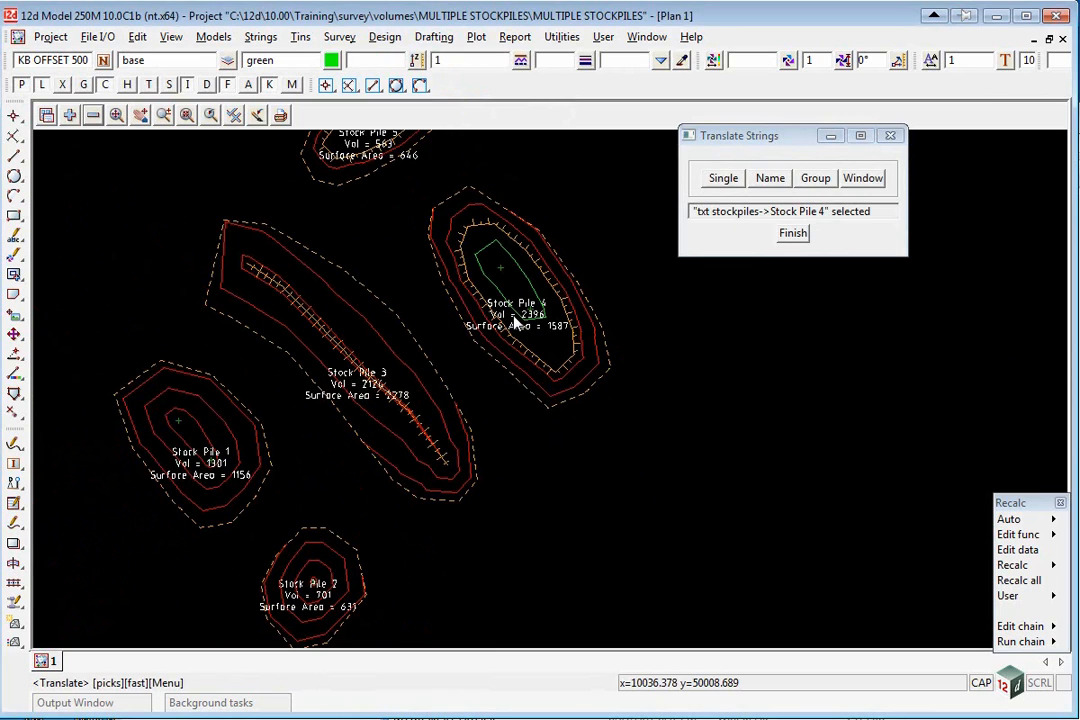
{"action": "left_click", "coordinate": [660, 390]}
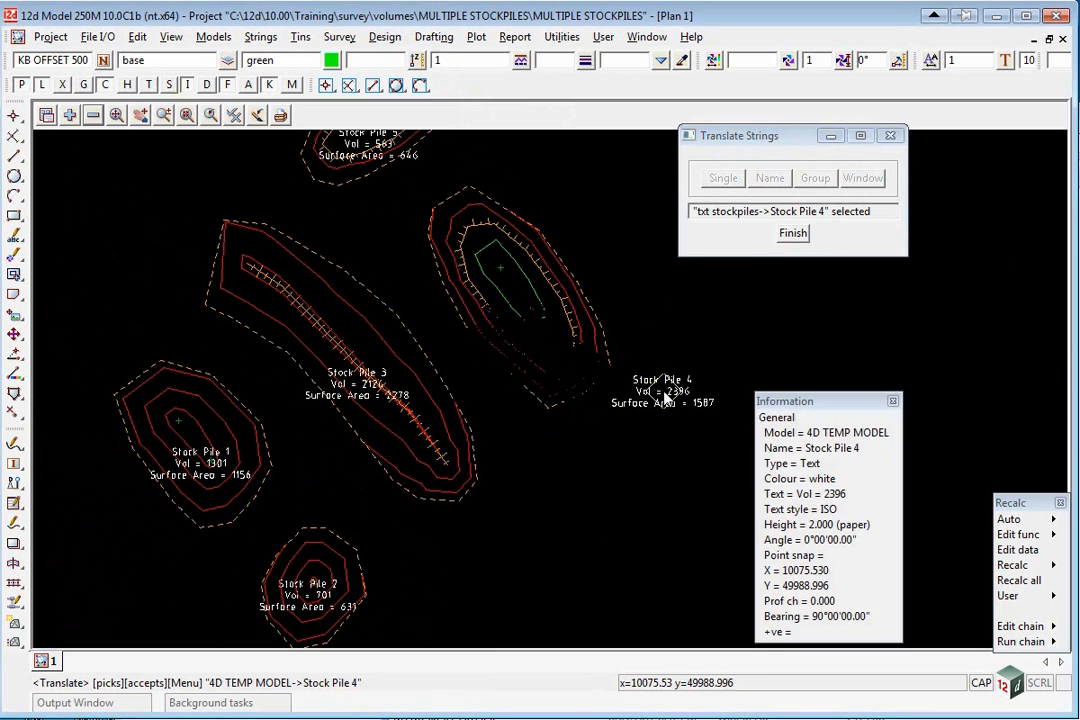